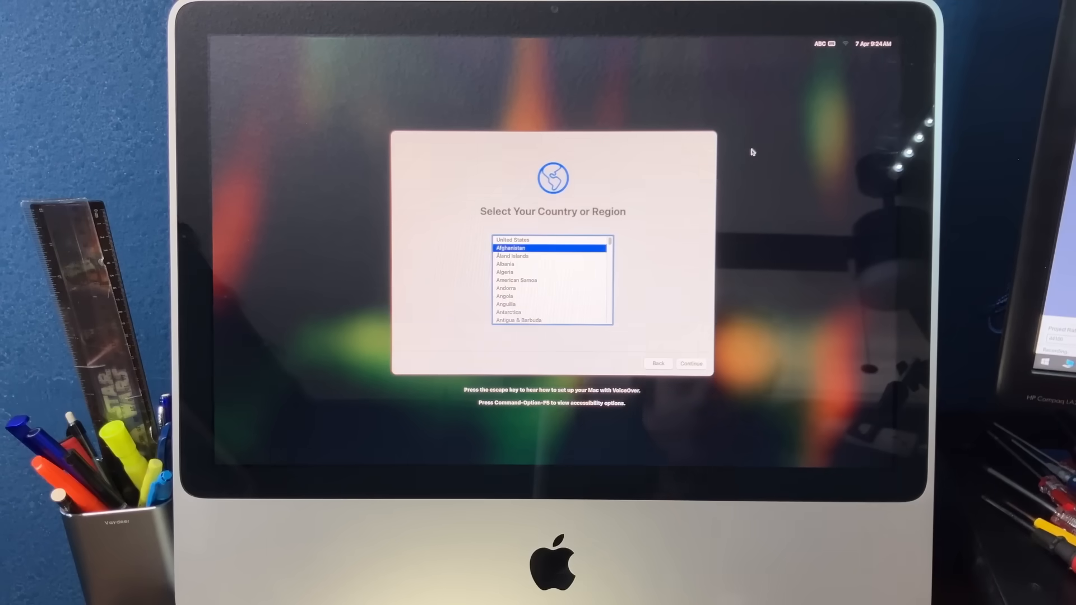
Step: Choose the country or region, then continue past the Wi-Fi and Data & Privacy screens
left_click(513, 239)
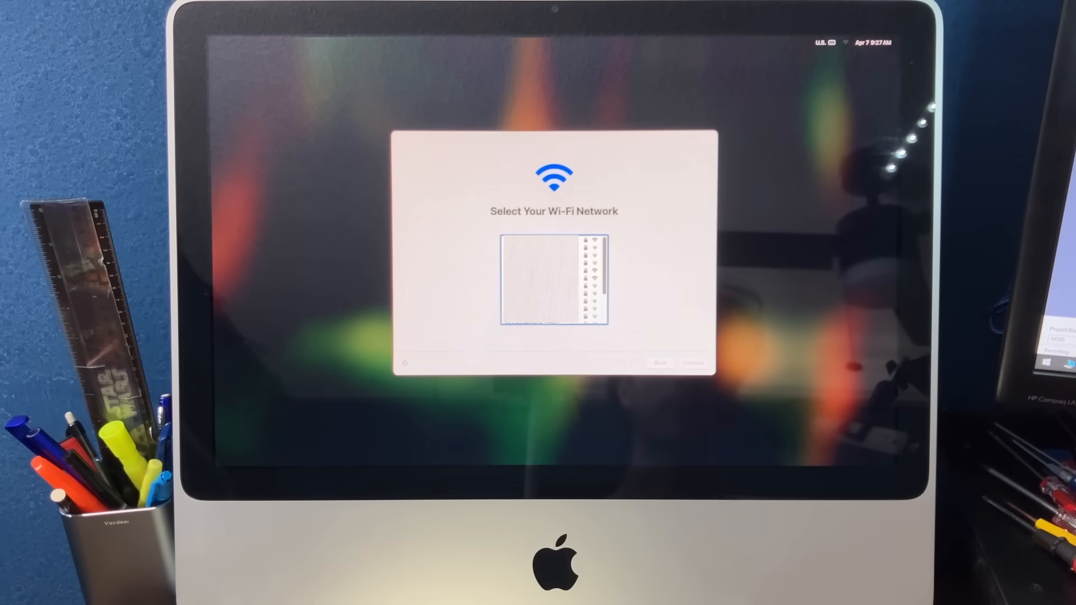
left_click(691, 363)
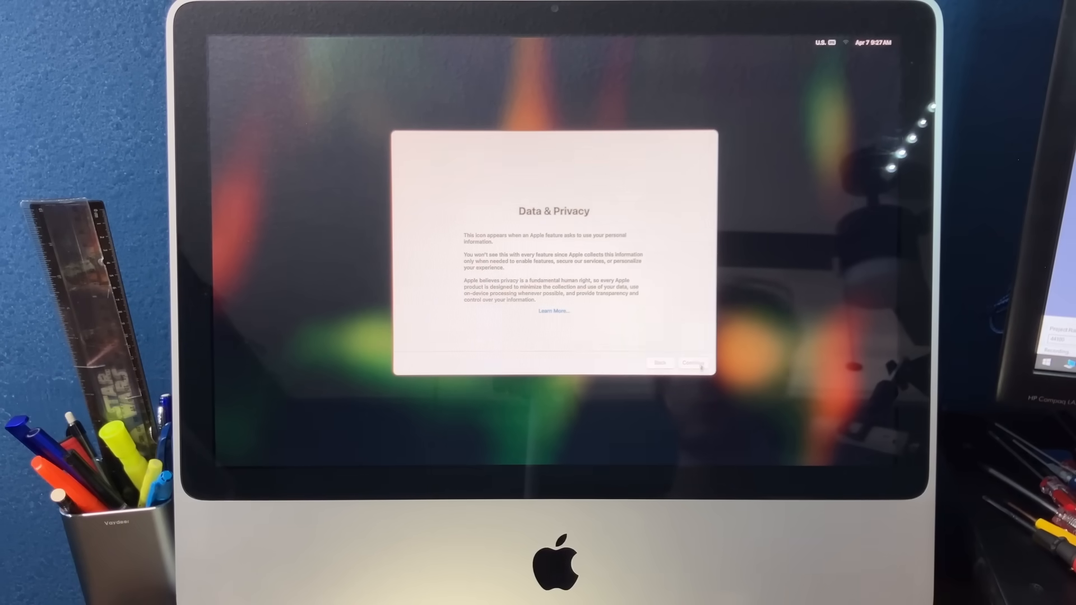
left_click(693, 363)
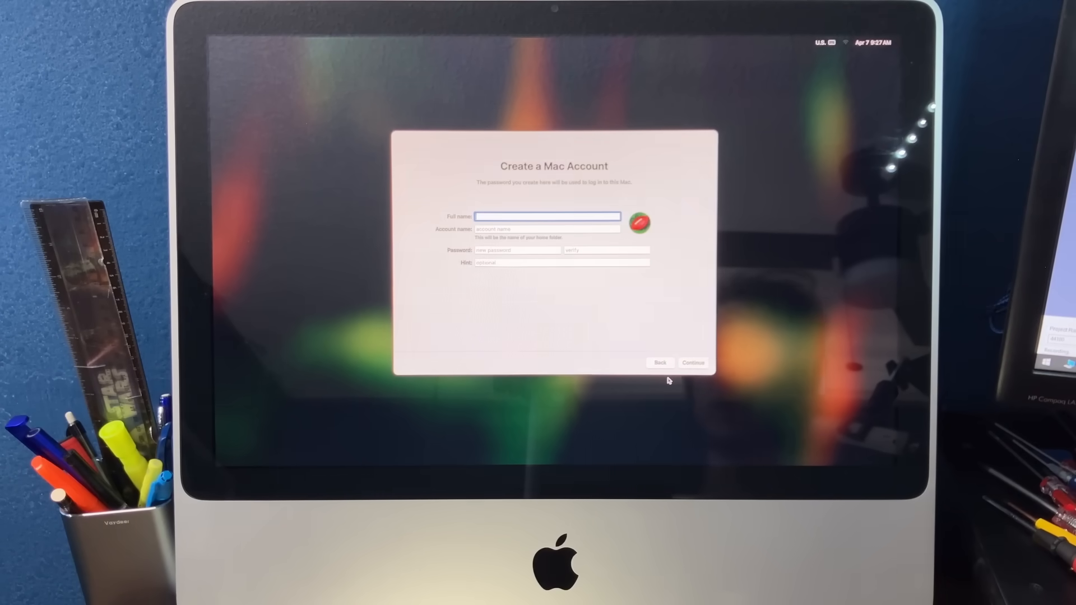
Step: Give the account an emoji picture, enter 'MetraByte' details and password, and submit
left_click(639, 223)
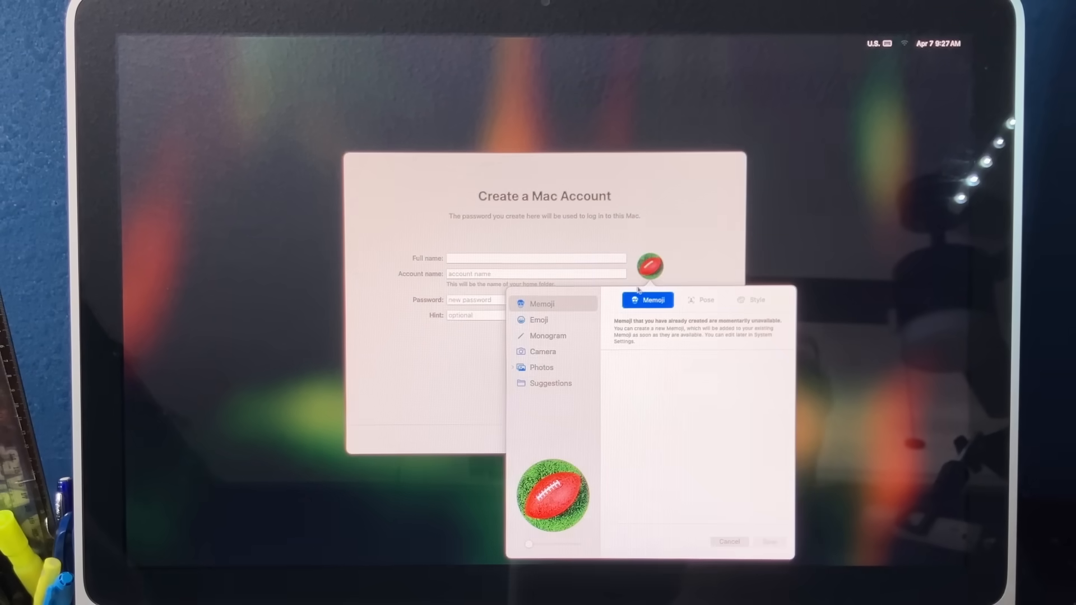
left_click(539, 320)
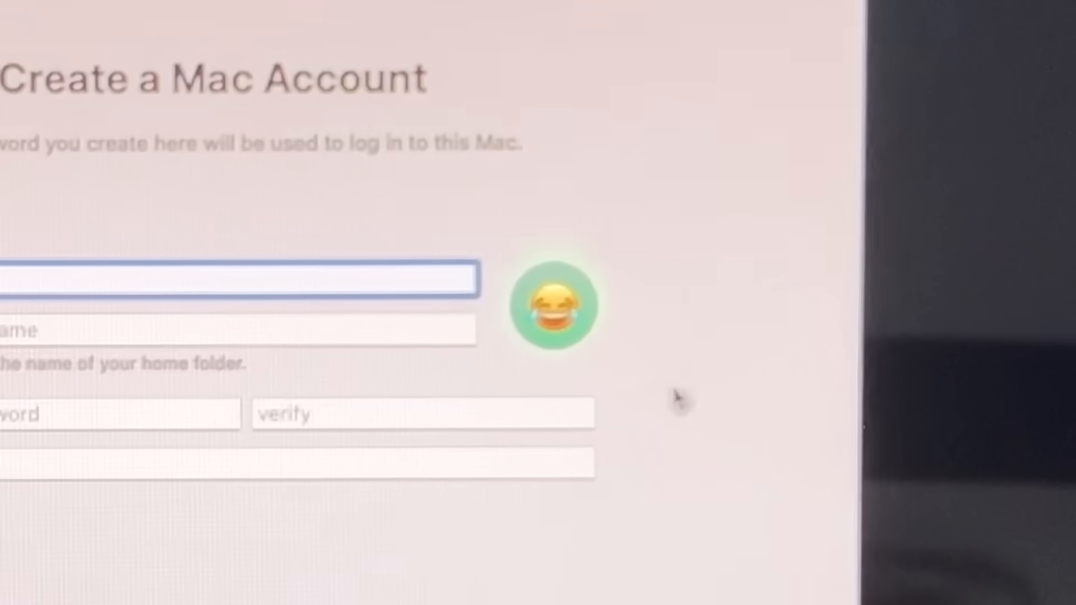
type("MetraByte")
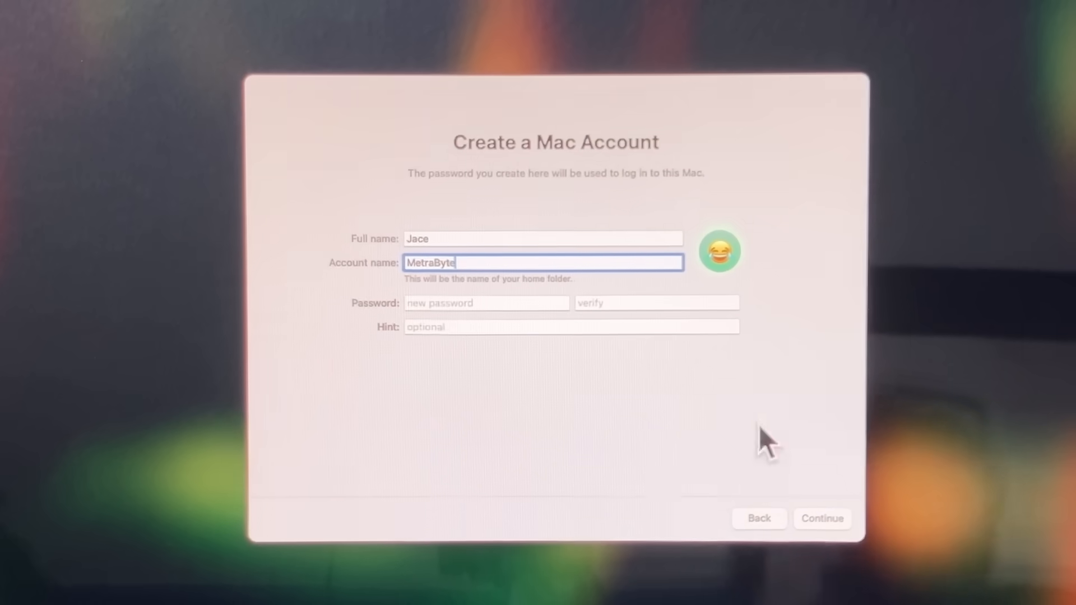
left_click(822, 518)
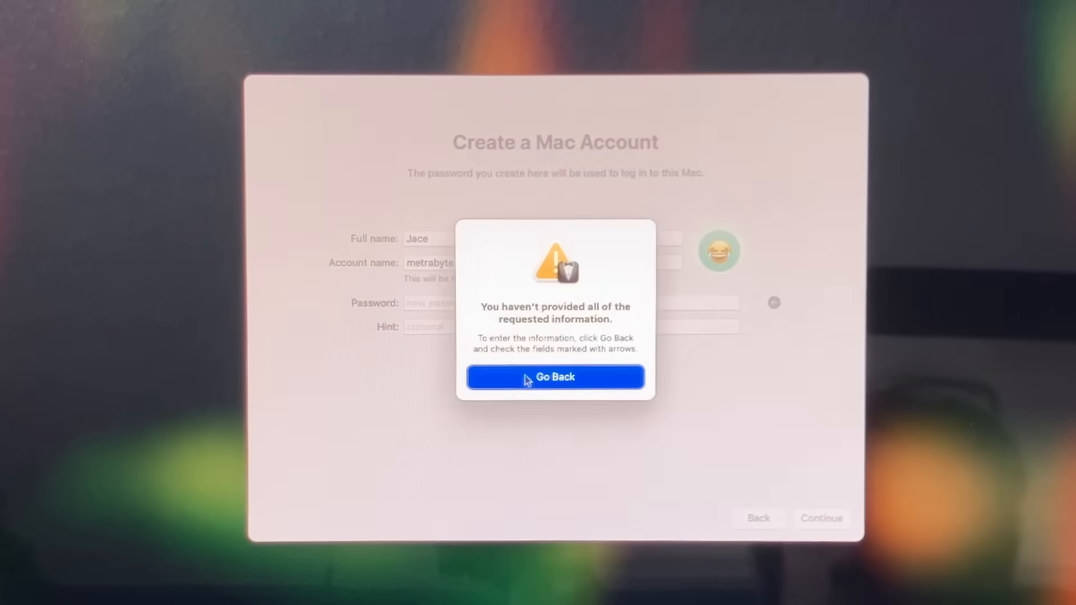
left_click(554, 377)
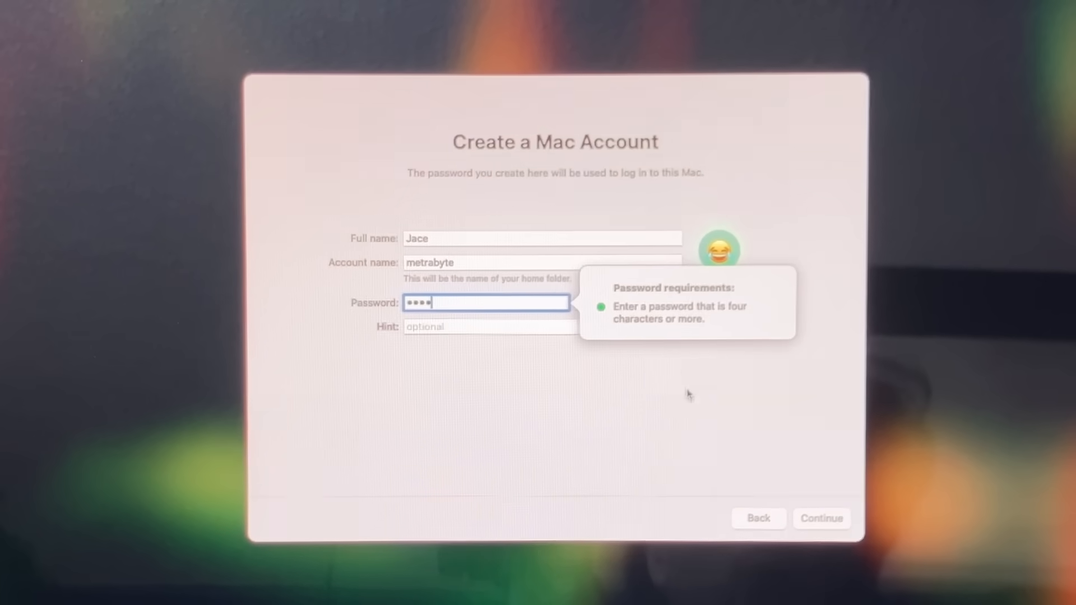
left_click(570, 326)
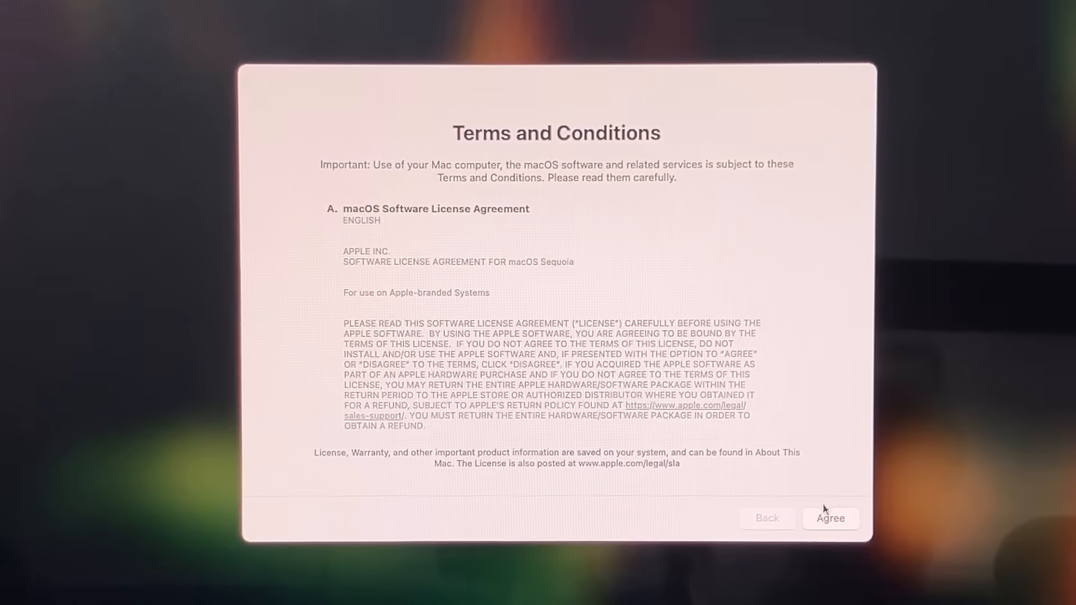
Step: Scroll the license terms, agree, and confirm agreement in the sheet
scroll("down", 3)
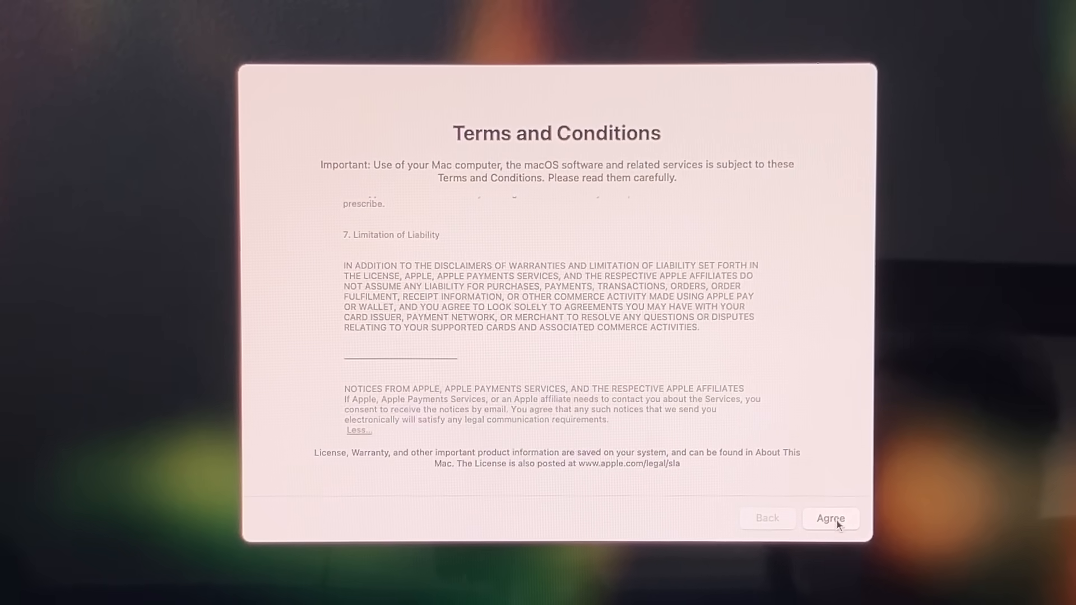
left_click(829, 518)
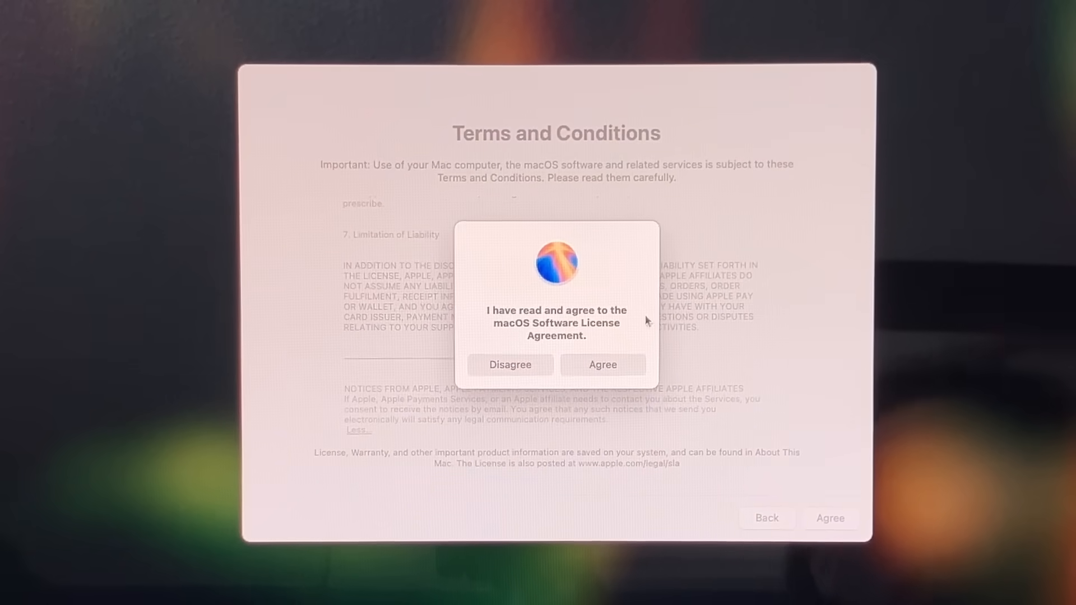
left_click(602, 365)
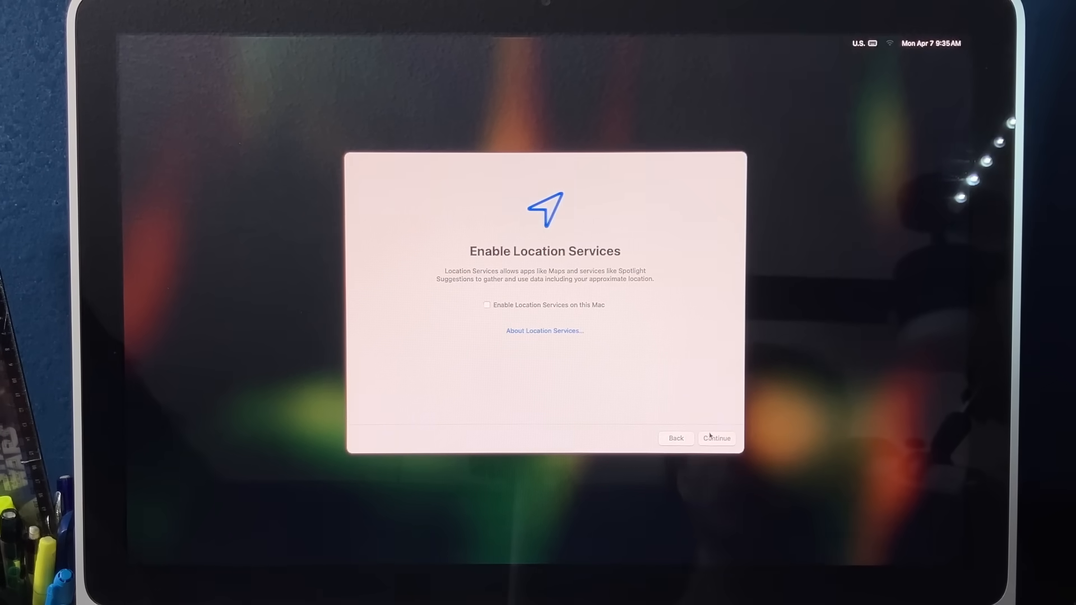
Step: Decline Location Services, confirm it, and skip sharing analytics
left_click(716, 437)
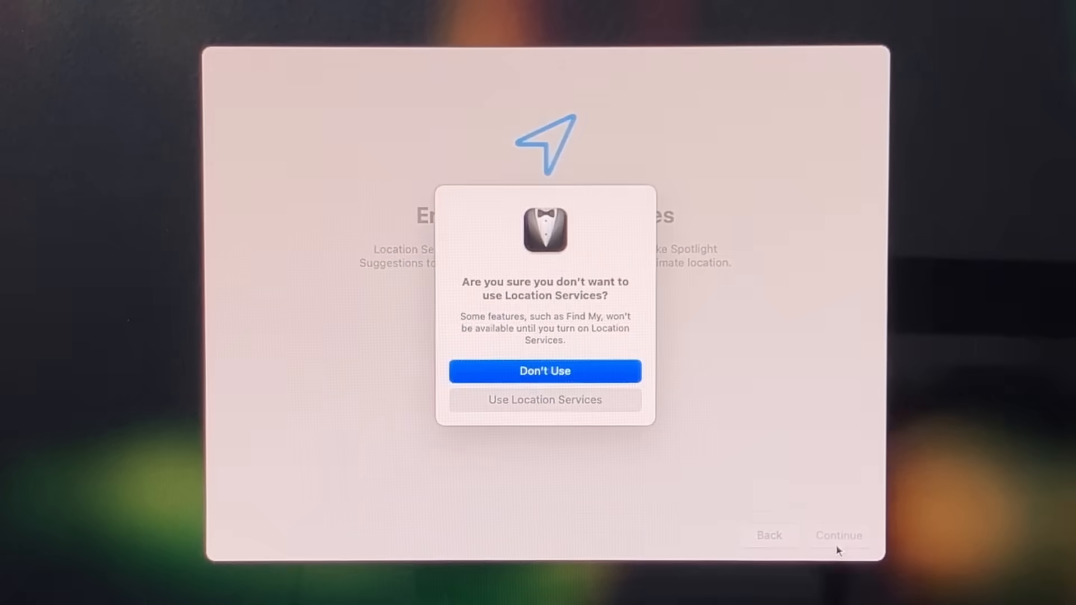
left_click(544, 371)
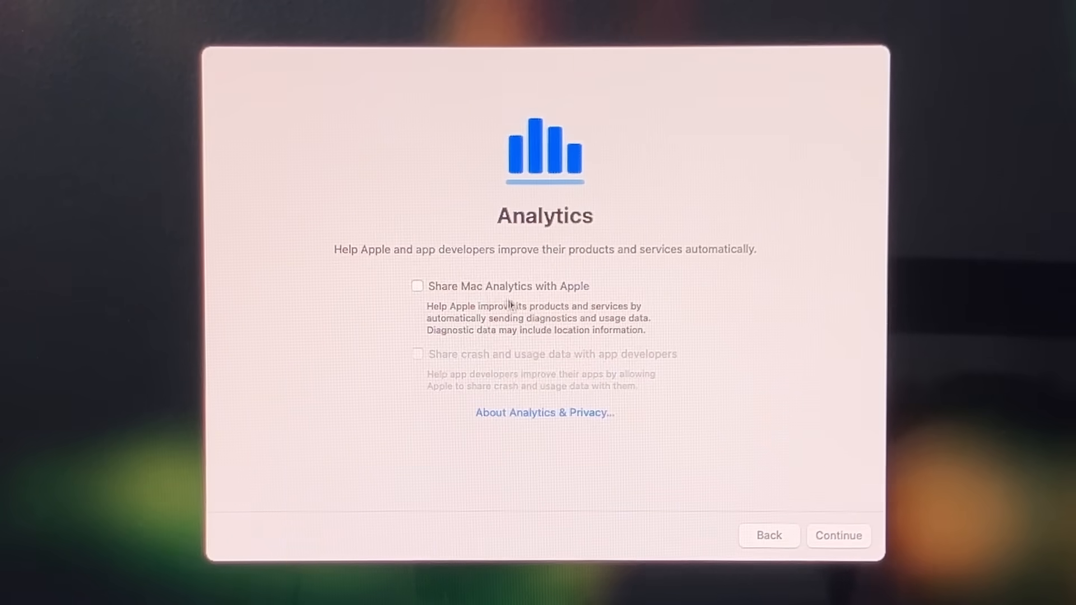
left_click(838, 535)
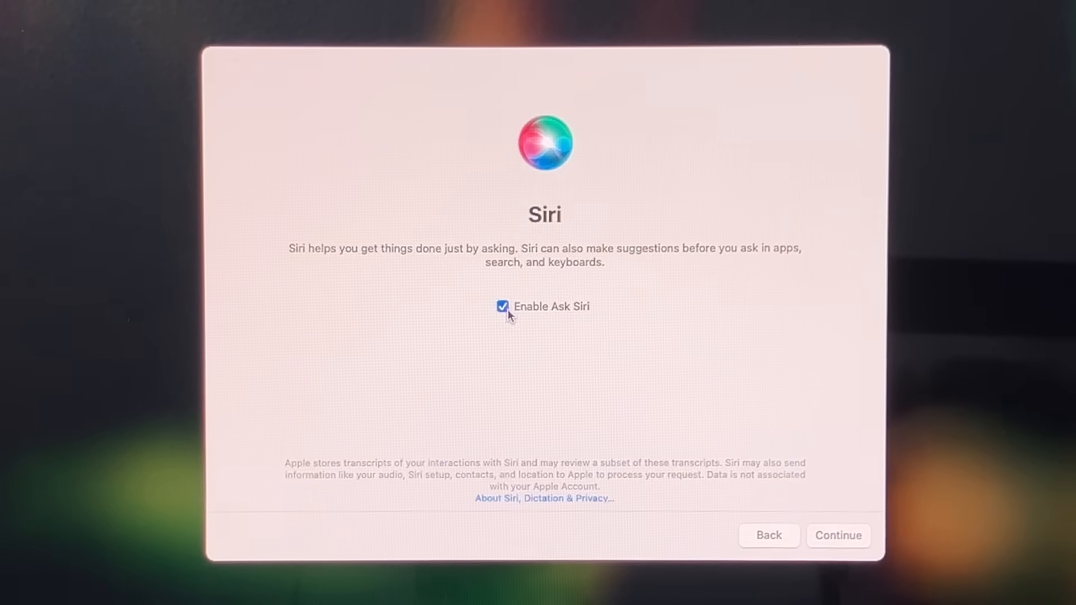
Step: Turn off Ask Siri and accept automatic updates to finish setup
left_click(501, 306)
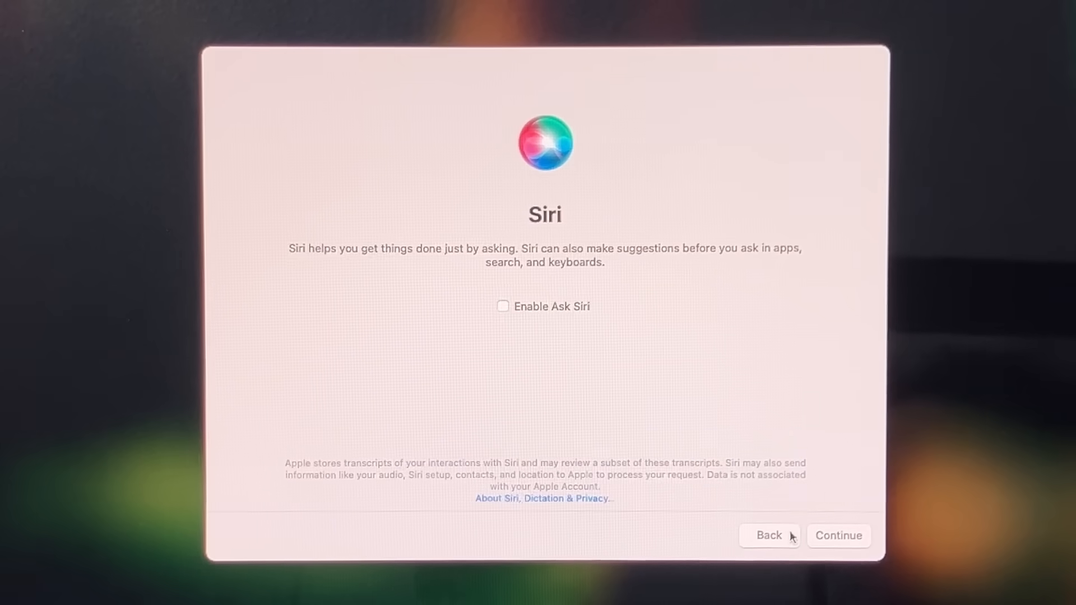
mouse_move(825, 559)
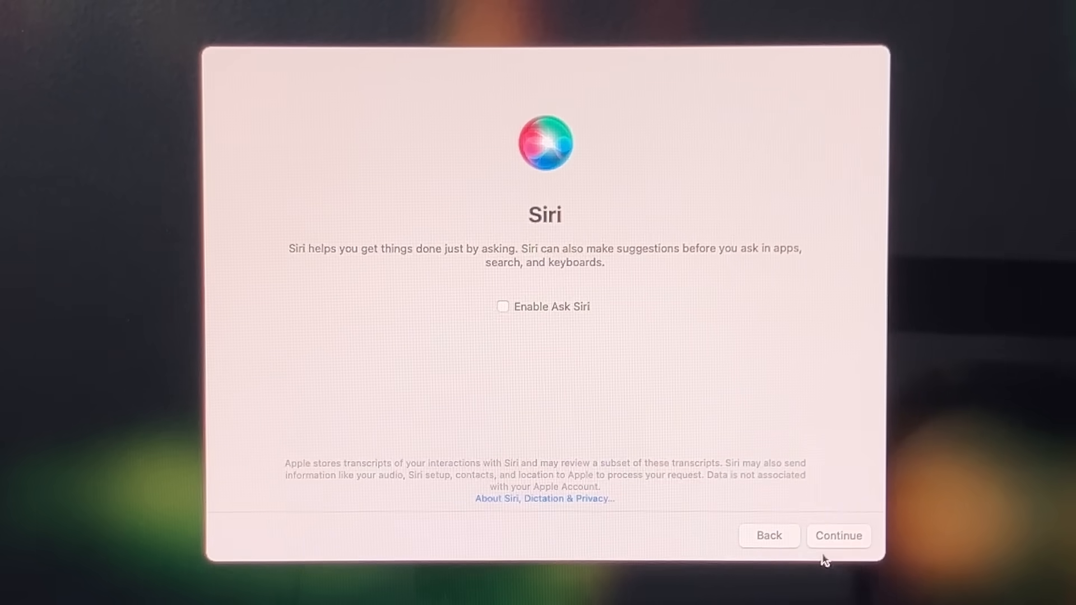
mouse_move(732, 571)
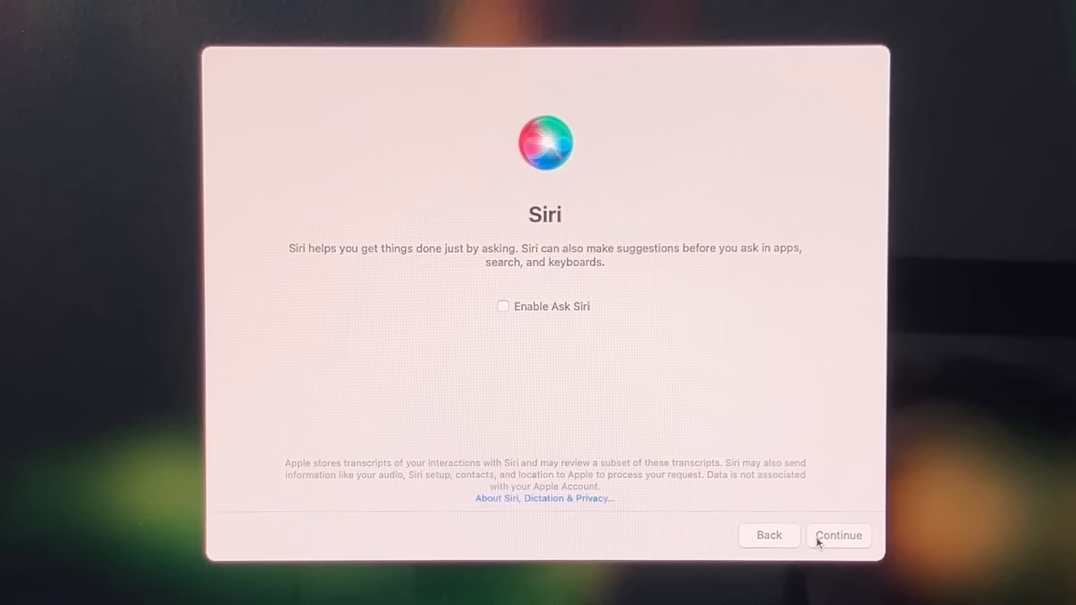
left_click(837, 535)
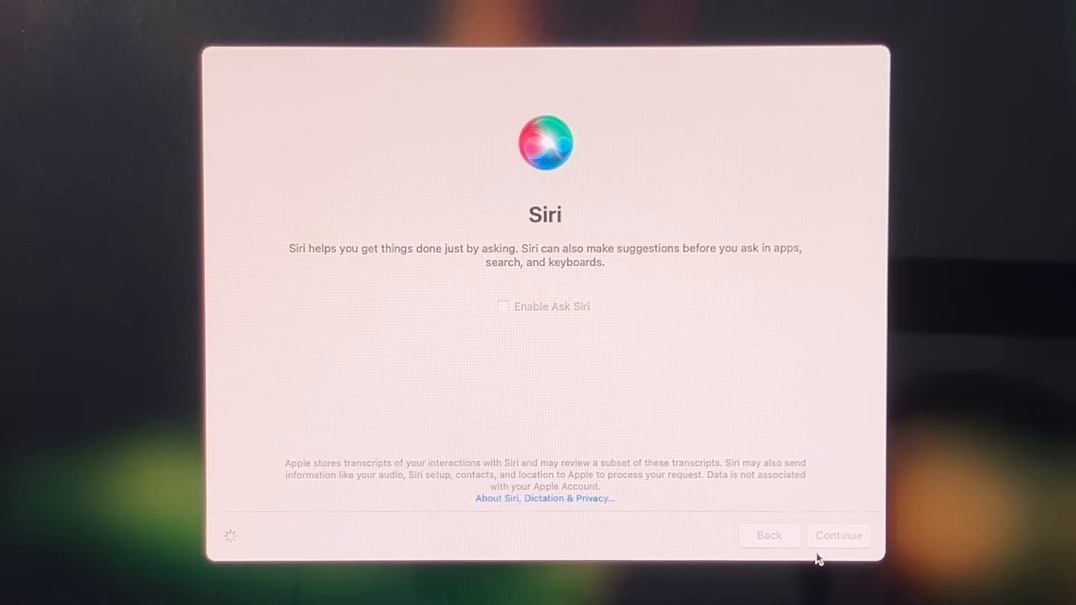
left_click(838, 536)
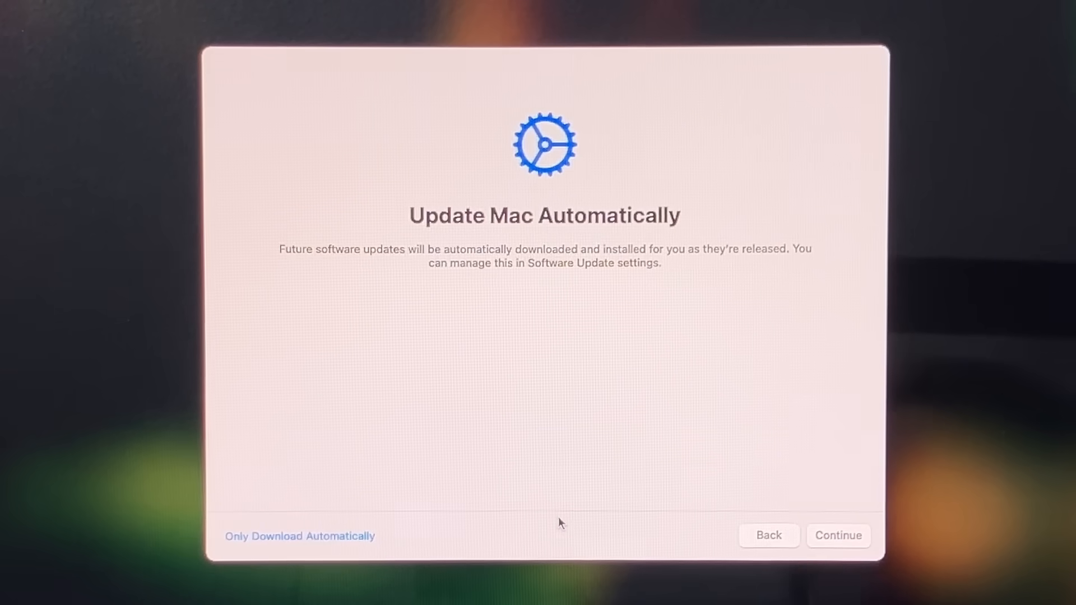
mouse_move(704, 549)
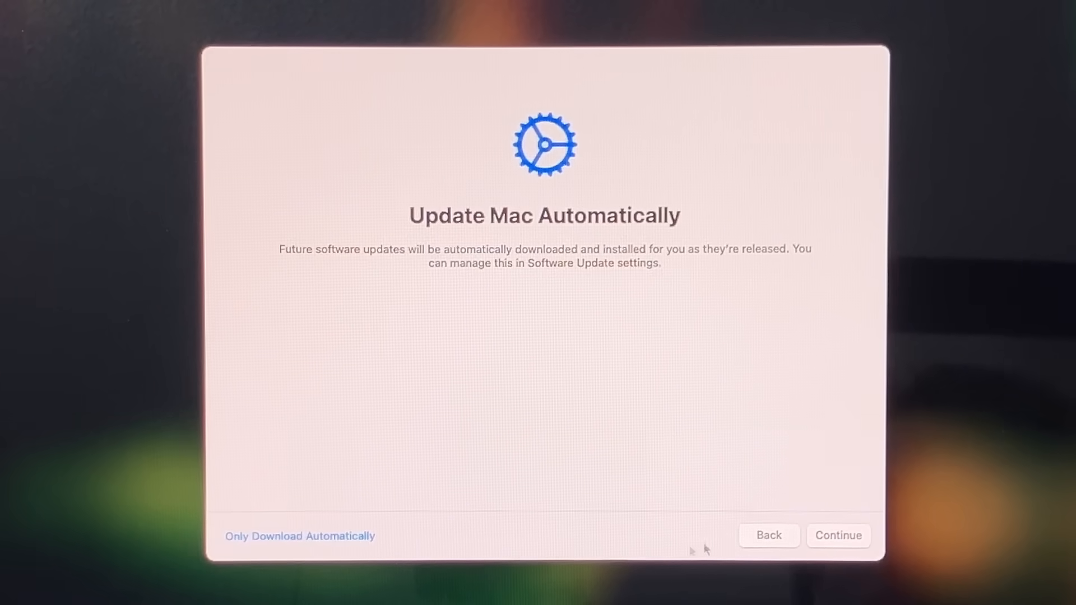
left_click(838, 535)
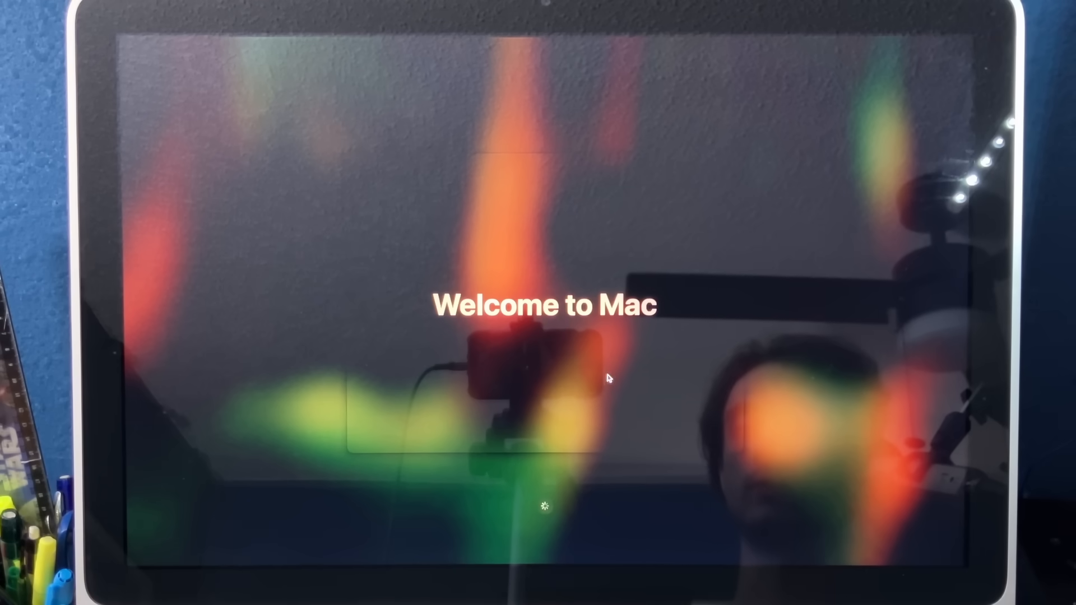
mouse_move(682, 250)
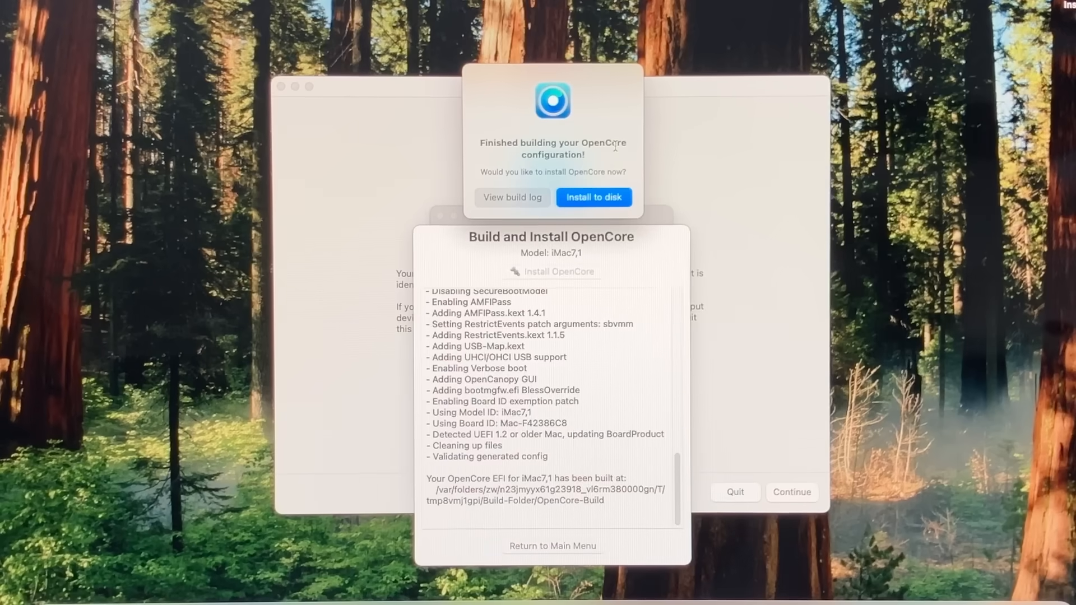
Step: Install the built OpenCore configuration to disk and reboot to apply it
left_click(593, 197)
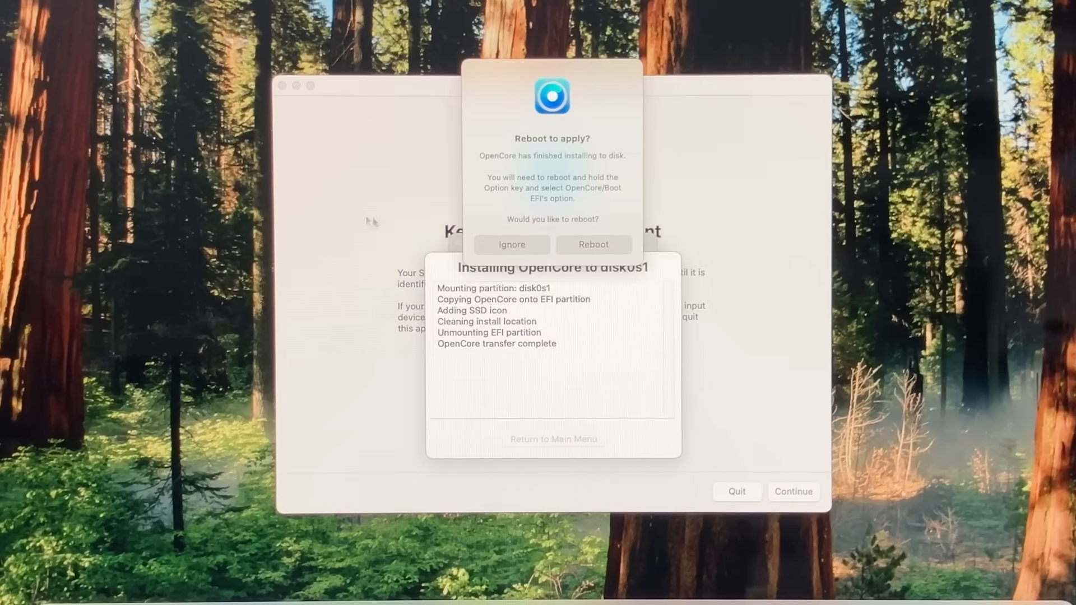
left_click(512, 244)
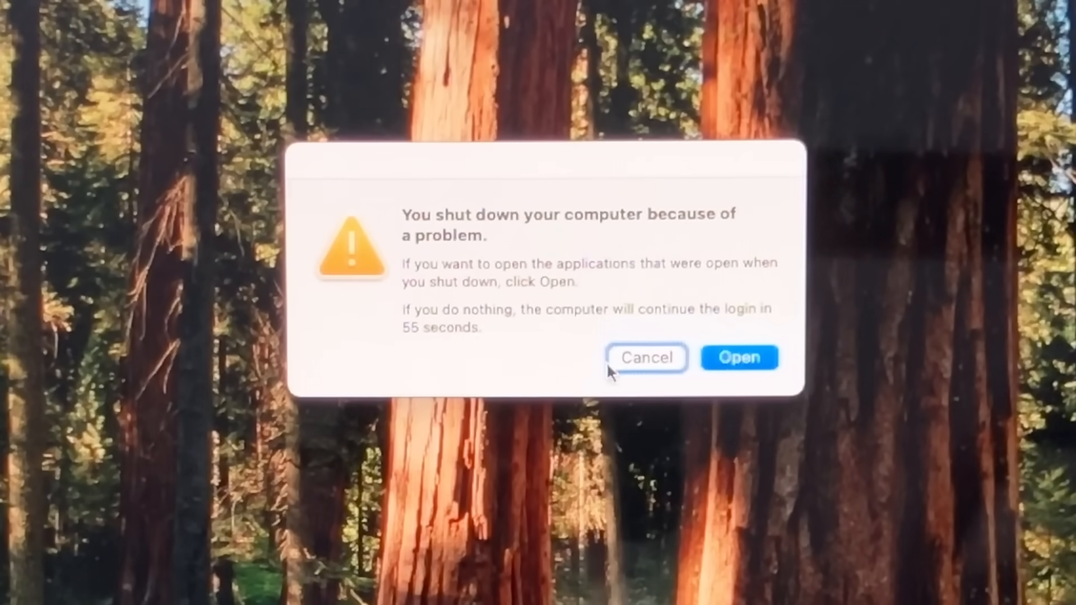
Step: Skip reopening previous apps and view Activity Monitor's CPU usage
left_click(739, 357)
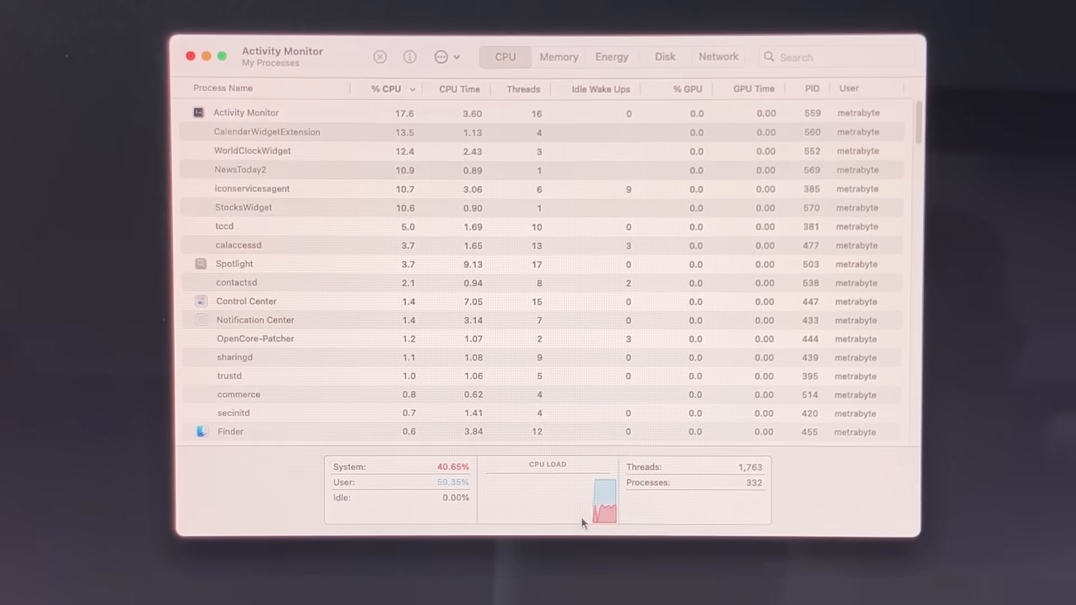
left_click(559, 57)
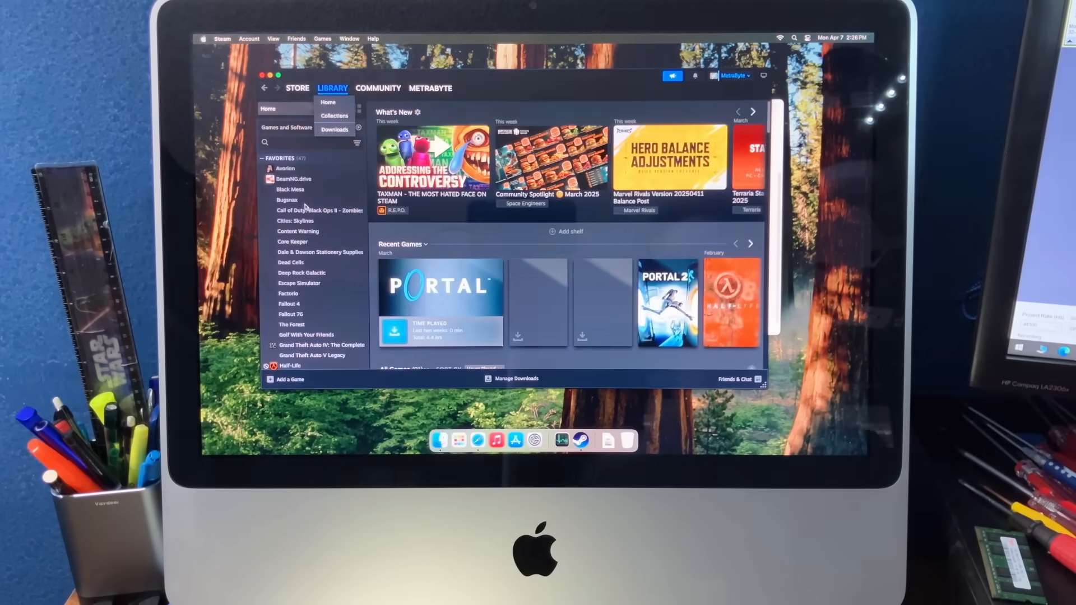
Step: Select Terraria from the Steam library game list
left_click(290, 365)
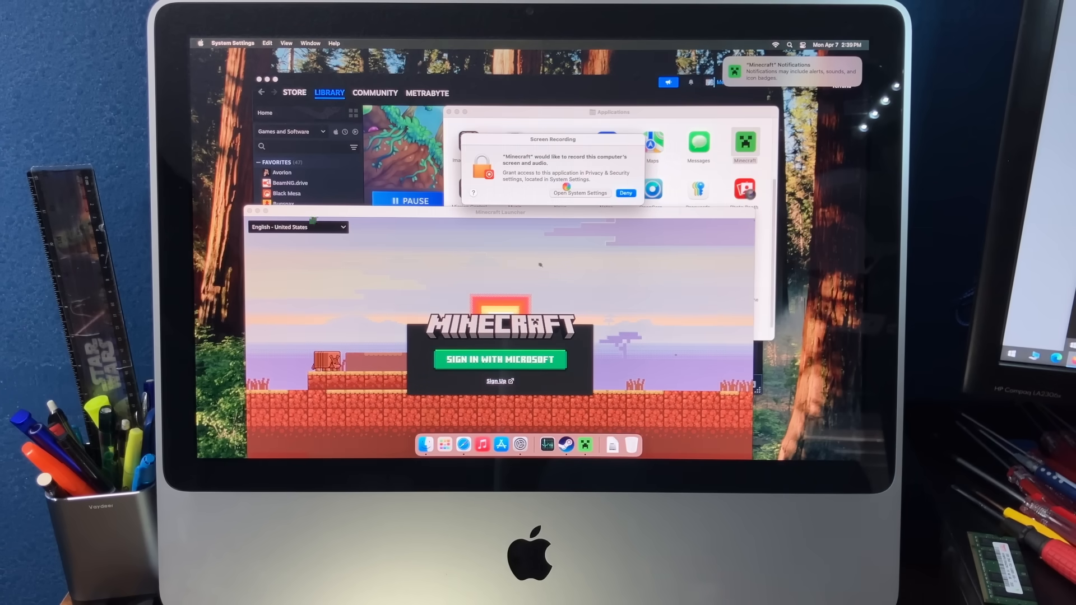
Step: Grant Minecraft screen and audio recording access, then start Microsoft sign-in
left_click(579, 193)
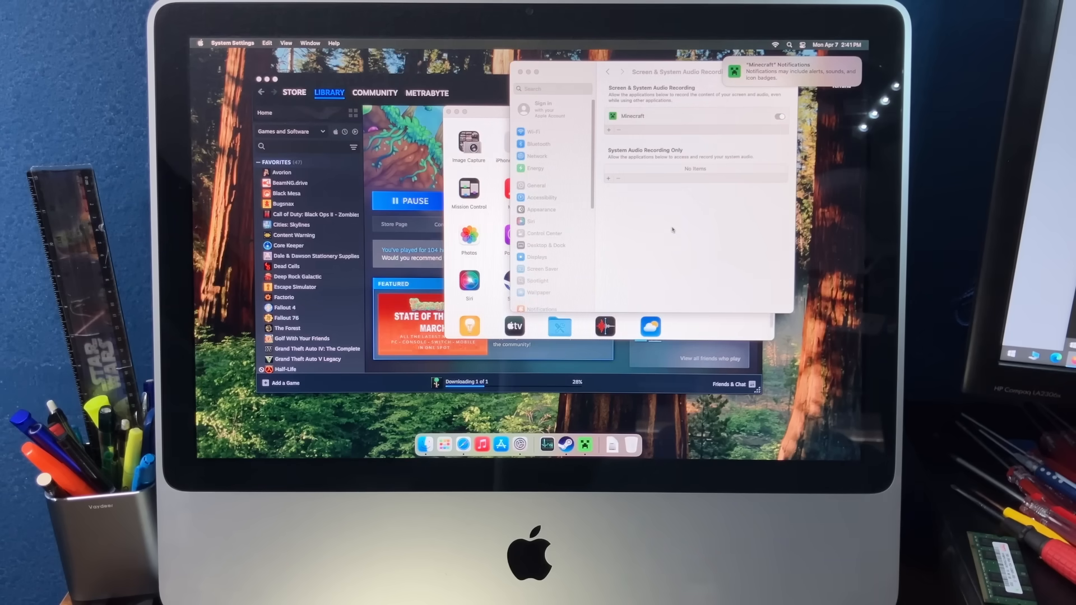
left_click(779, 116)
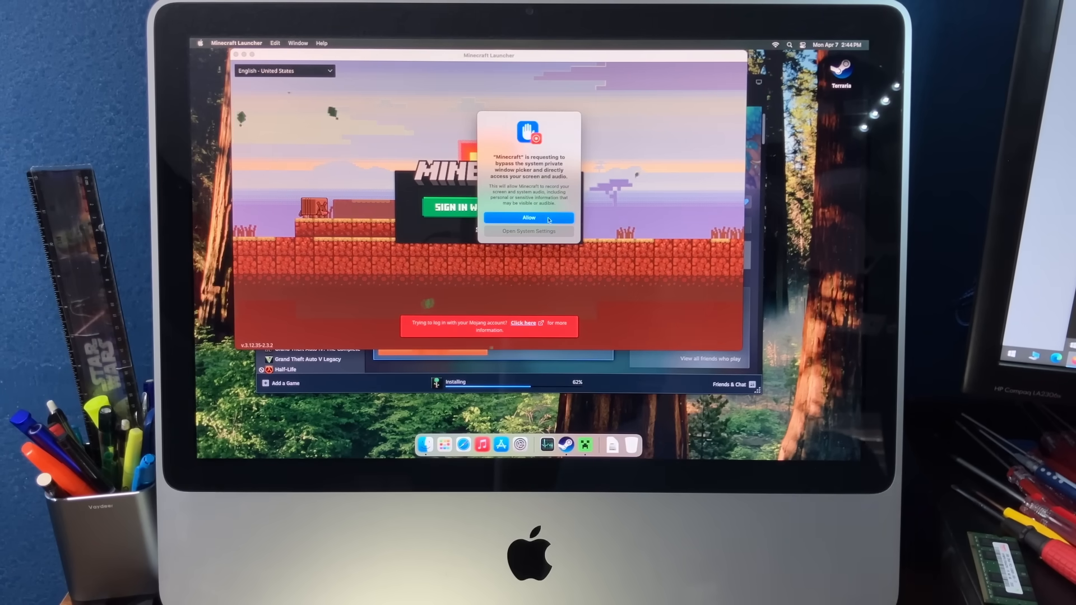
left_click(529, 218)
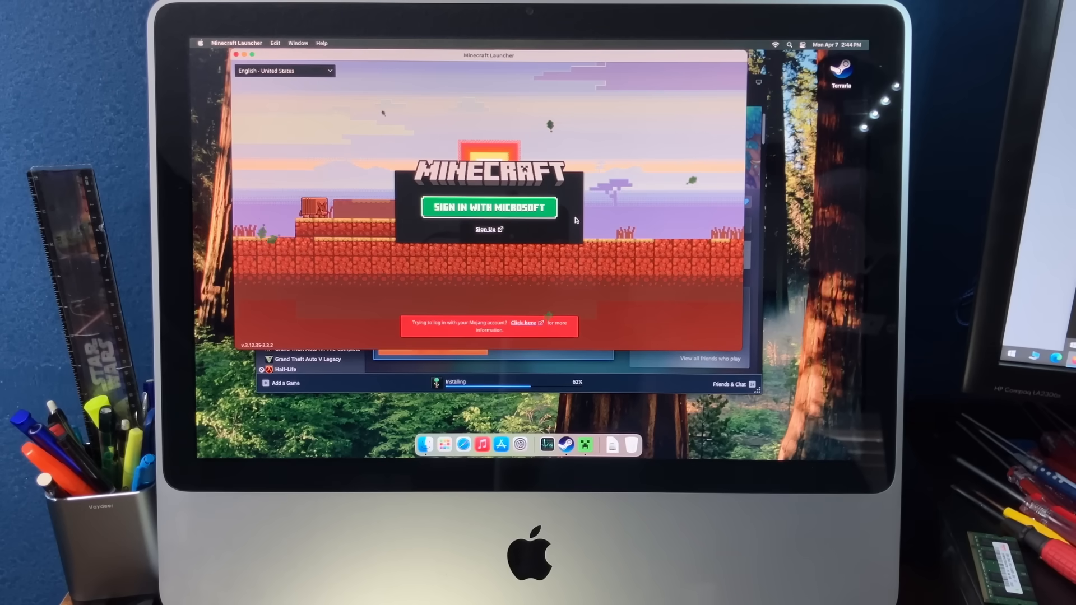
left_click(488, 207)
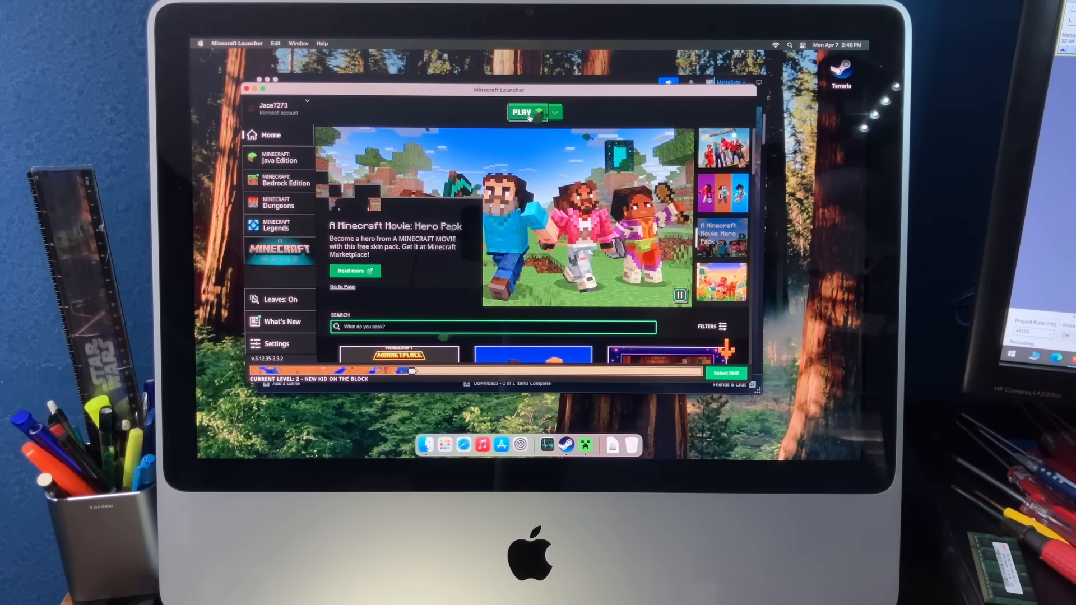
Step: Launch Java Edition, pass the welcome prompt, resume the world and toggle F3 debug info
left_click(522, 112)
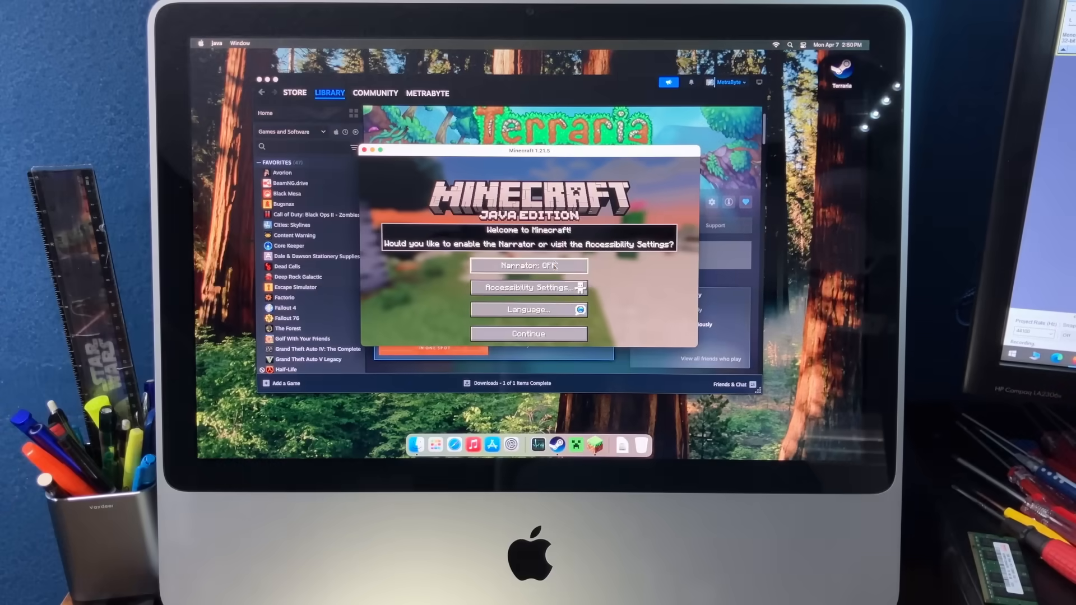
left_click(528, 333)
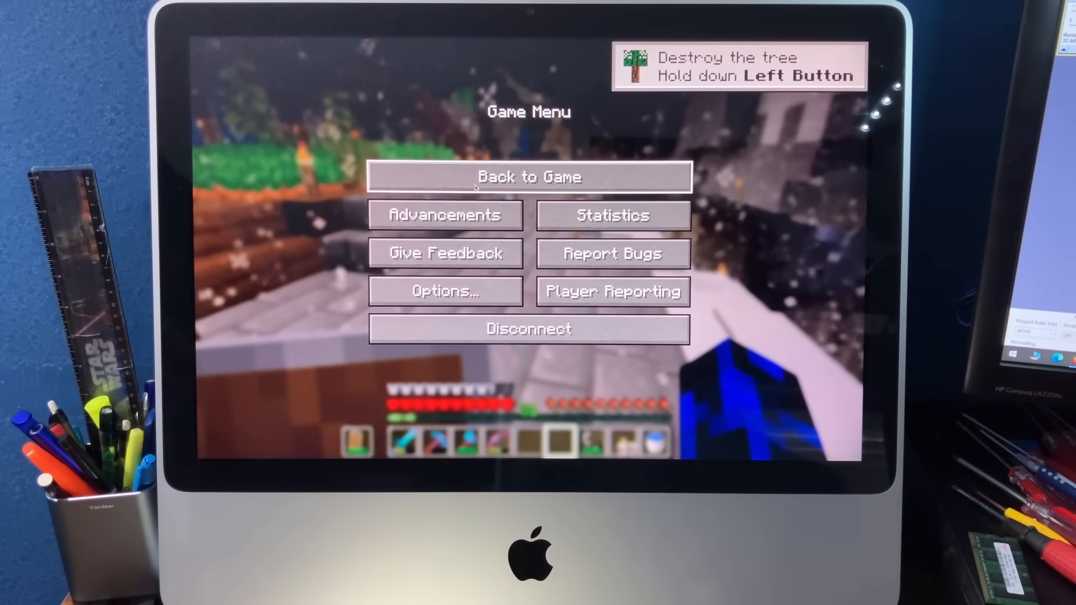
left_click(528, 176)
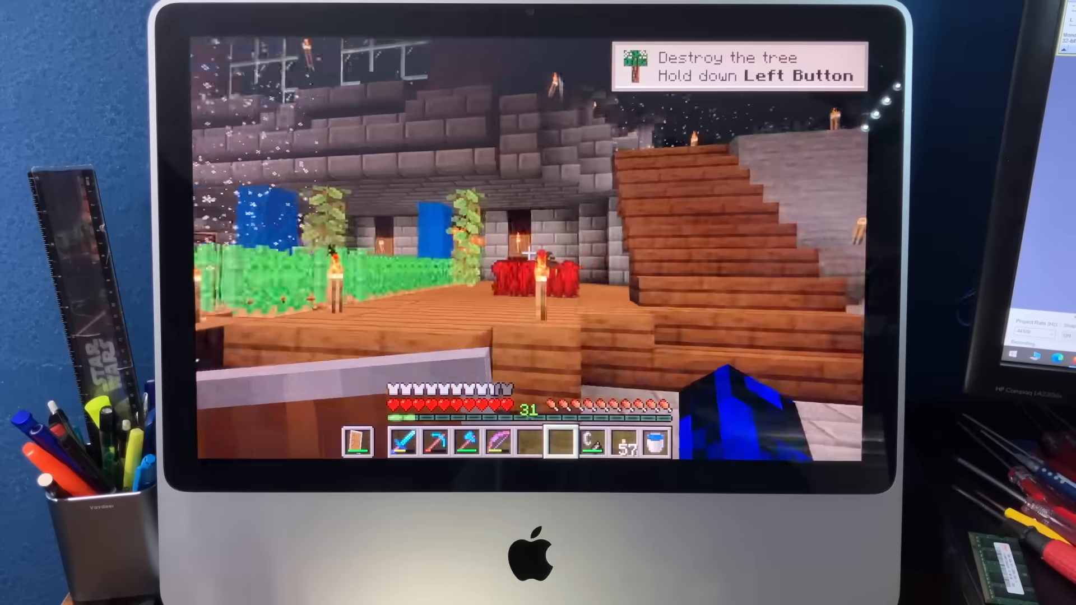
key("f3")
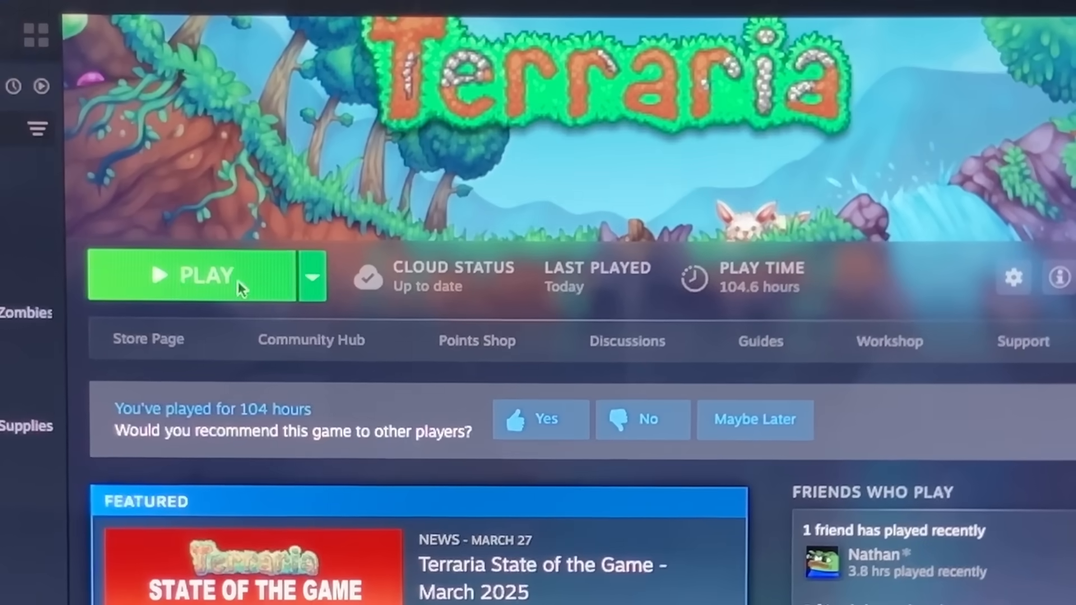
Step: Launch Terraria from Steam, then save the world and exit
left_click(206, 275)
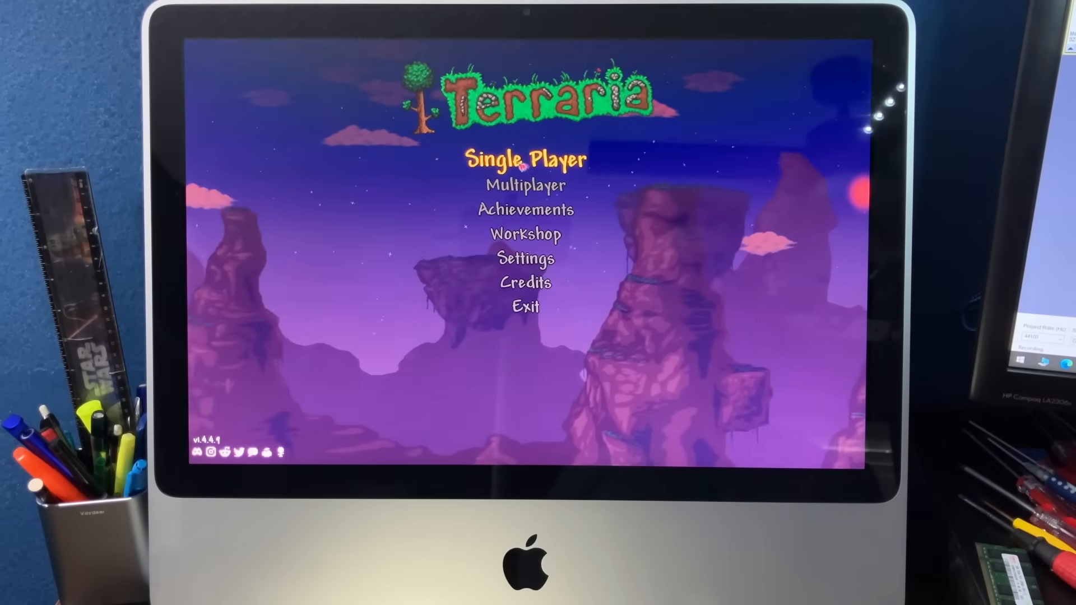
mouse_move(526, 184)
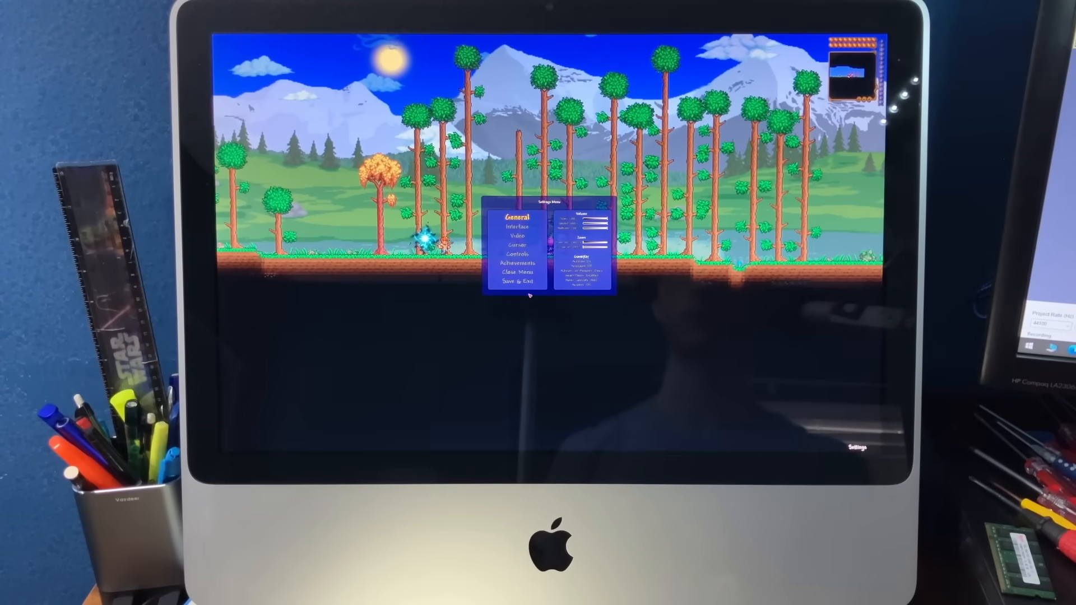
left_click(522, 281)
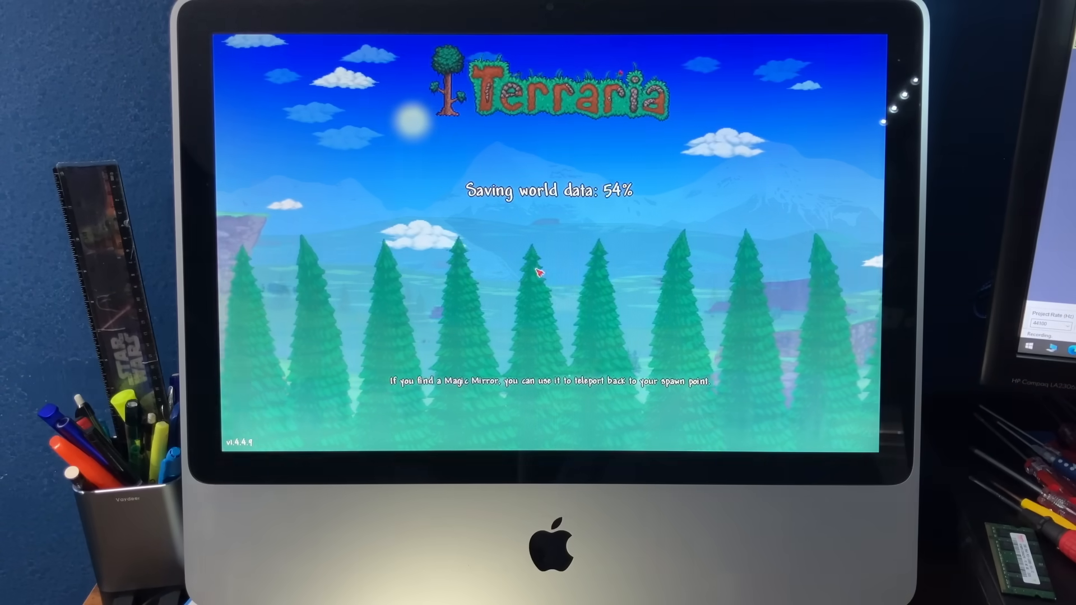